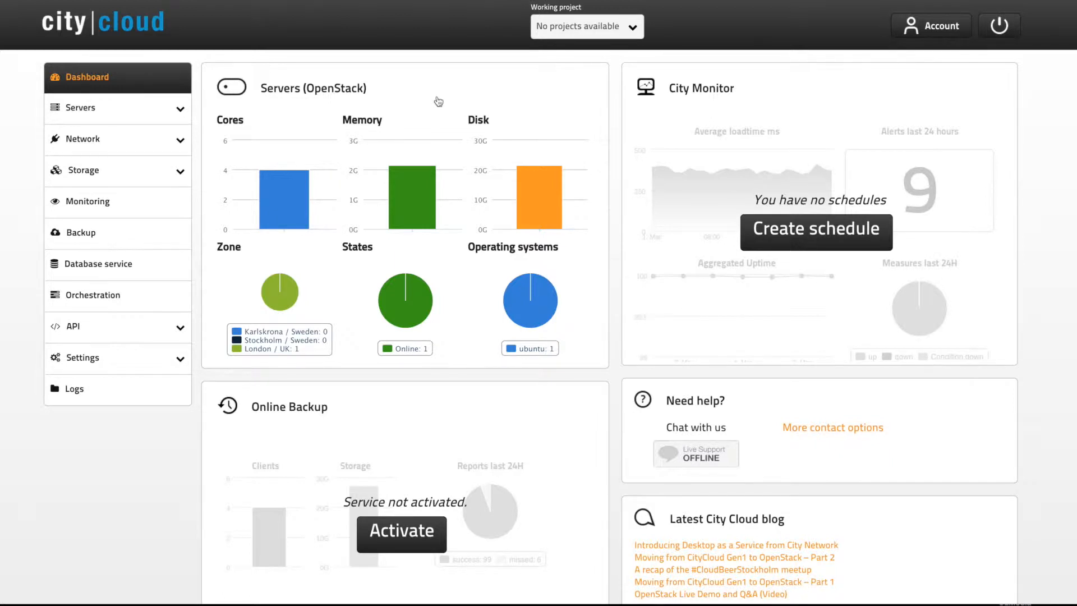
mouse_move(369, 103)
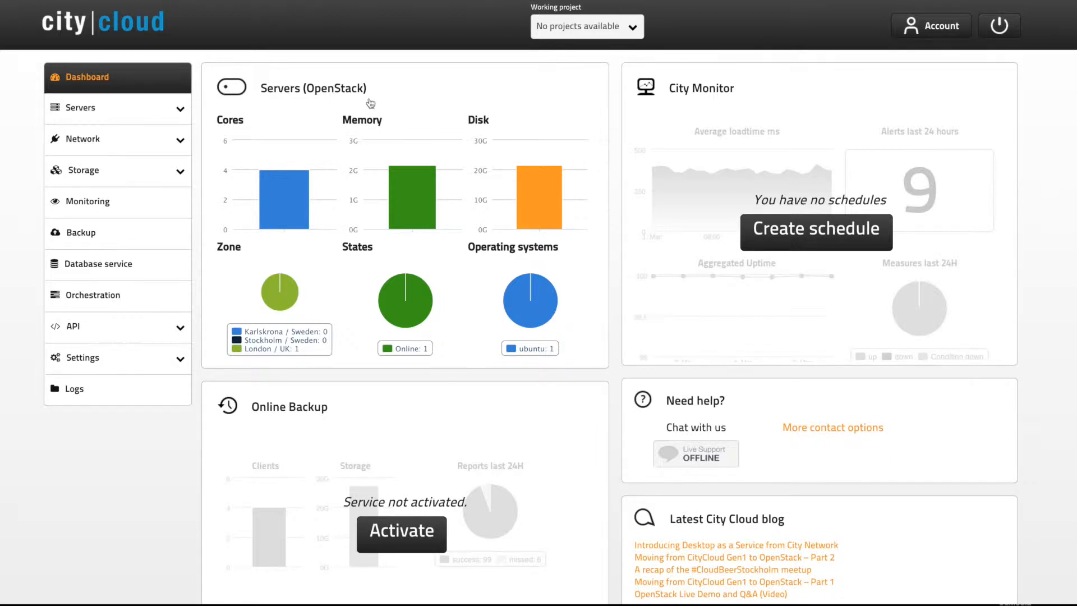
- Expand the Servers section in the left sidebar to show its options
left_click(81, 108)
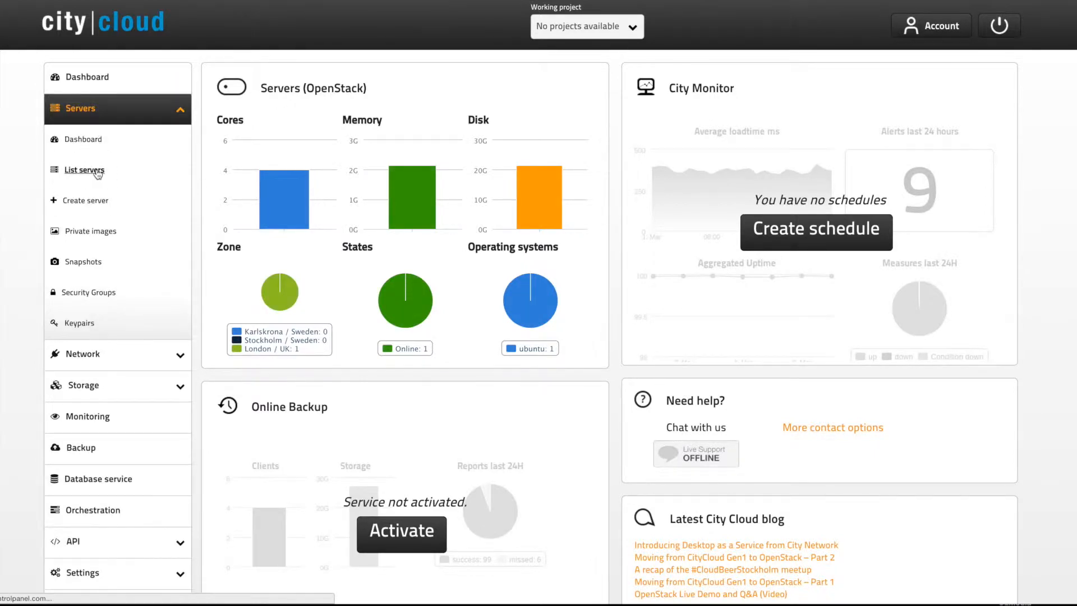
- Show the server list with demoserver in the London zone
left_click(84, 170)
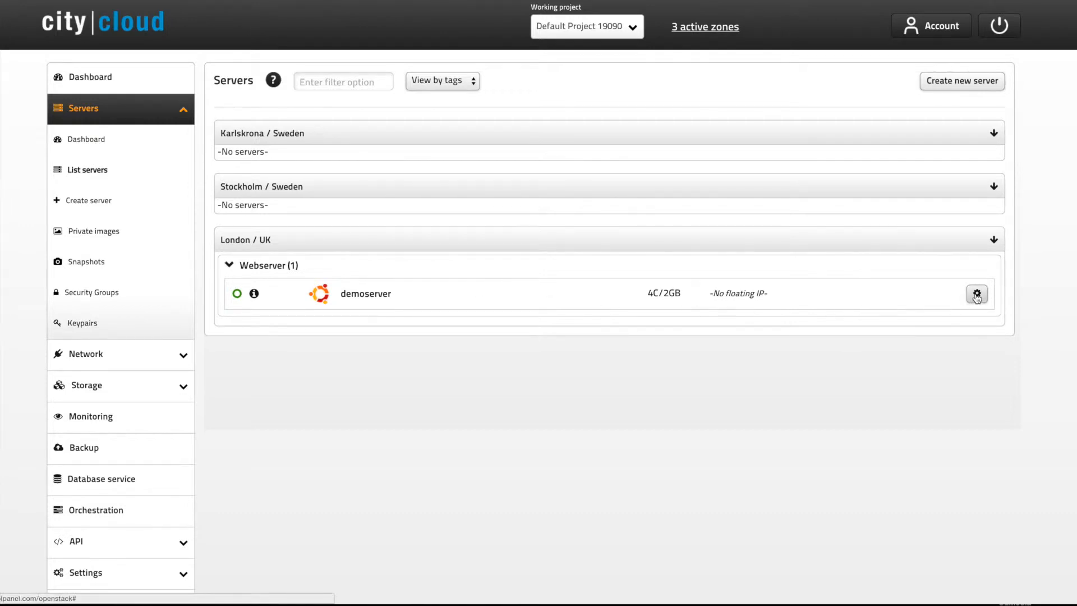
- Bring up demoserver's gear actions menu (reboot, stop, snapshot, console, delete)
left_click(976, 293)
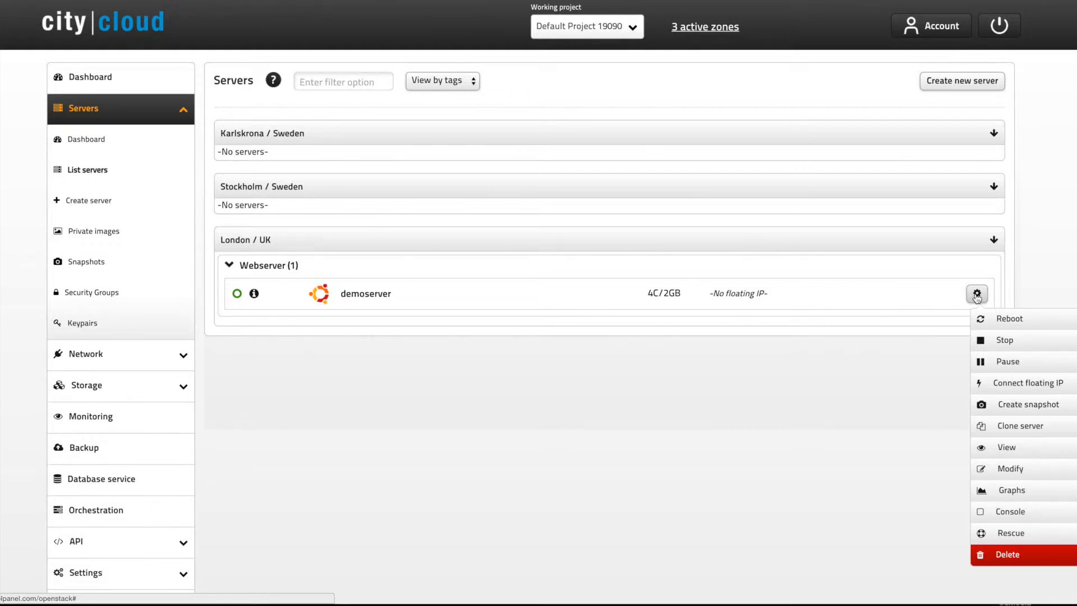
mouse_move(1000, 361)
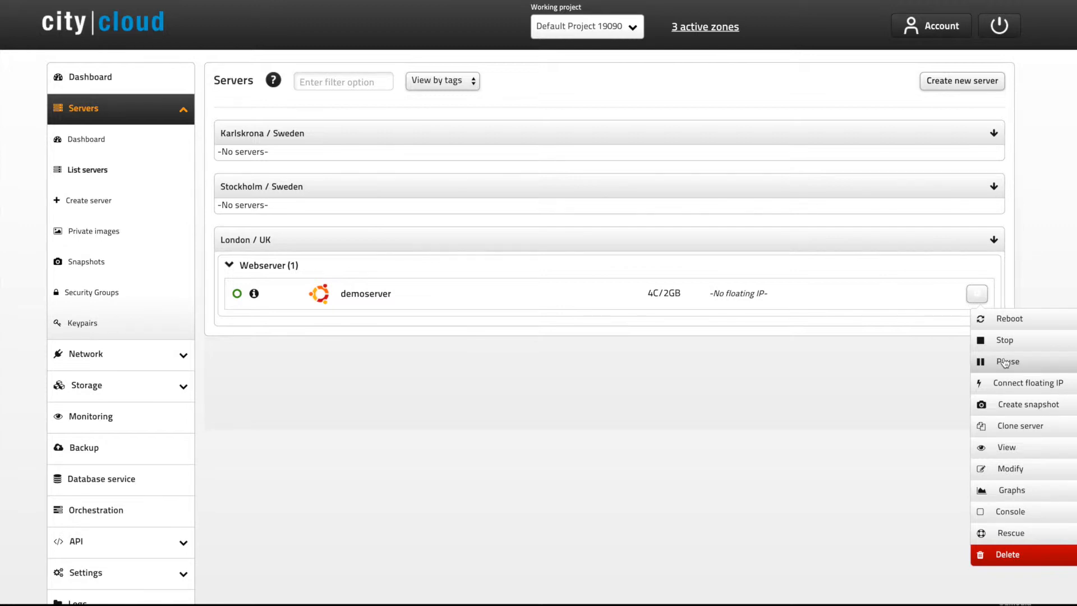
mouse_move(1009, 348)
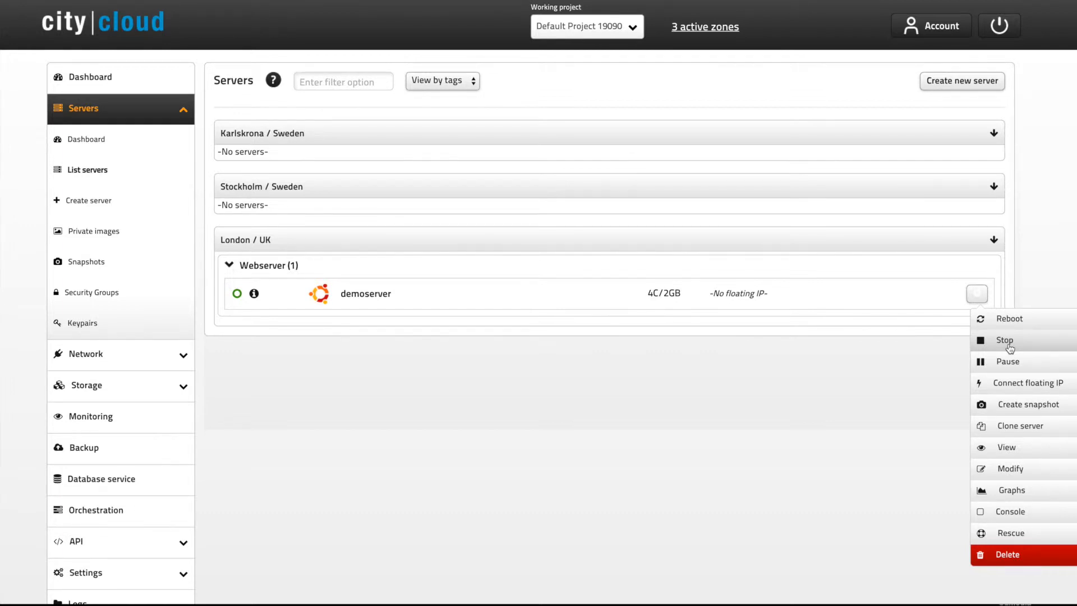
mouse_move(1018, 388)
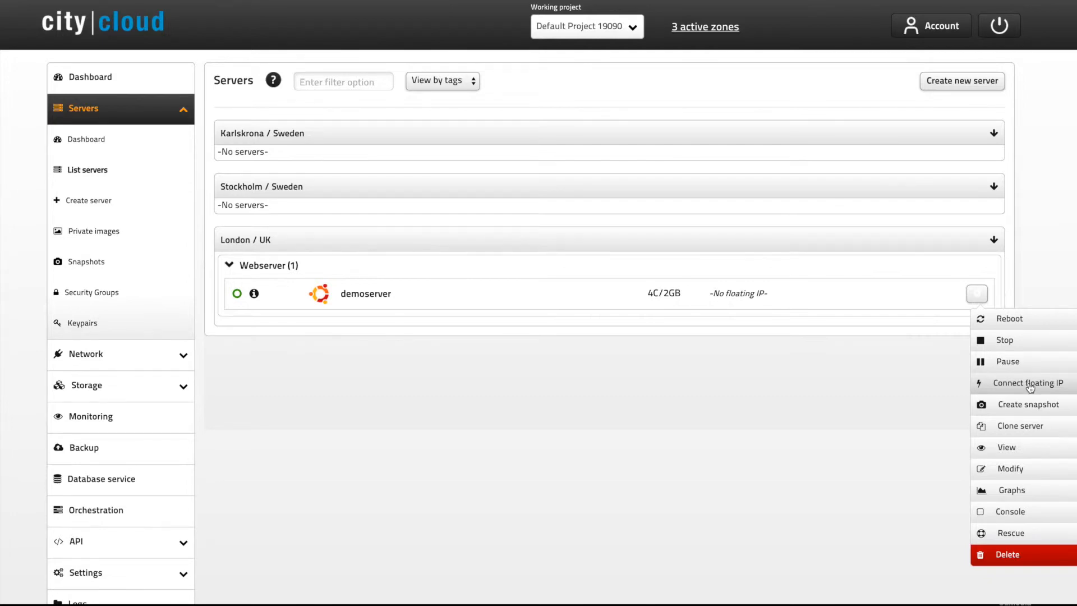
- Connect a newly created floating IP to demoserver, giving it 46.254.9.219
left_click(1028, 382)
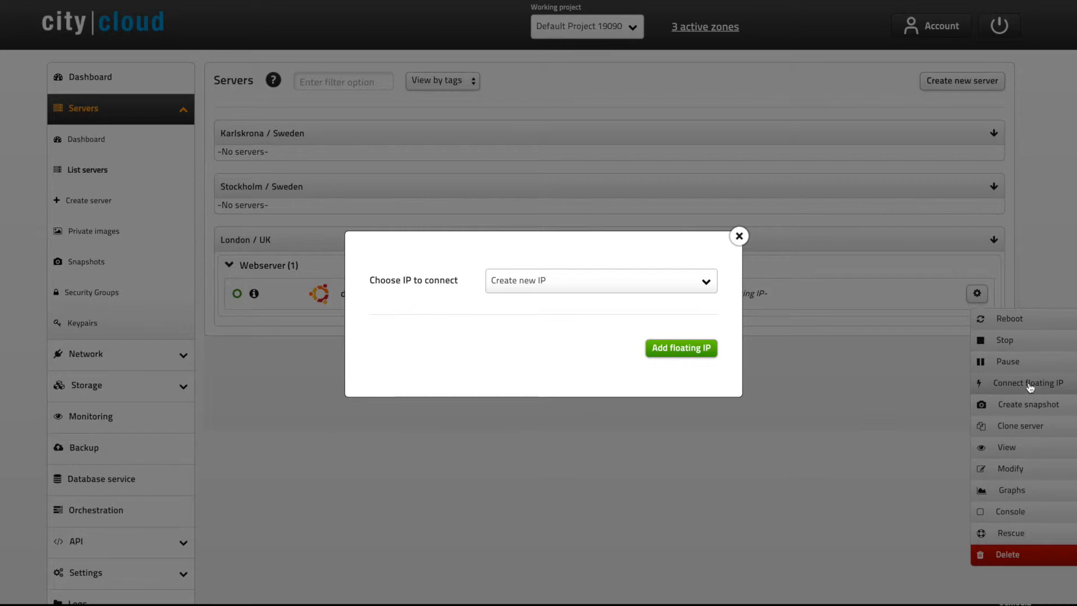
mouse_move(1026, 388)
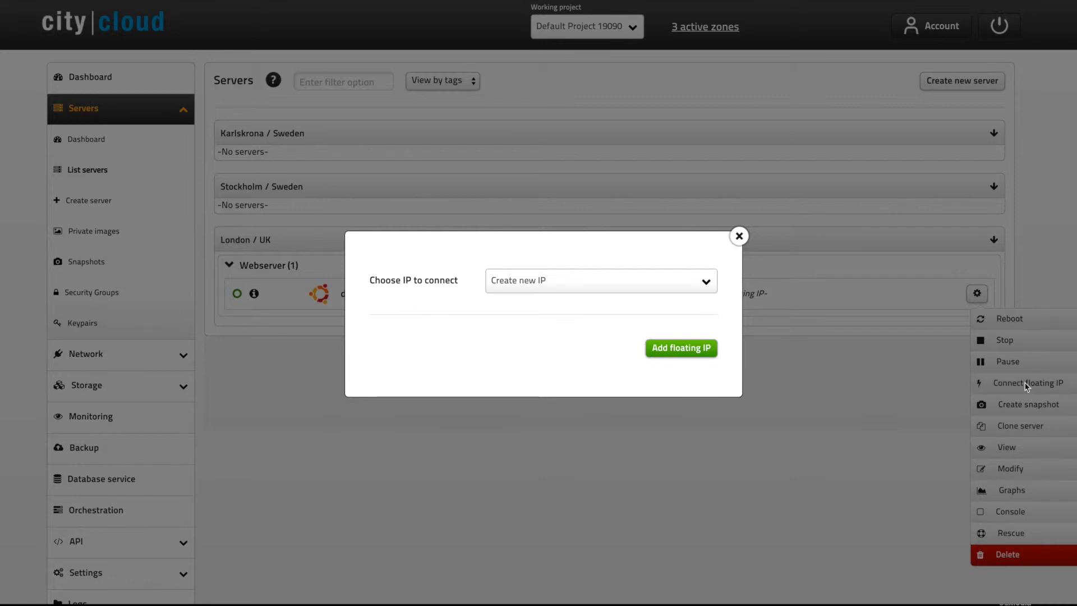
mouse_move(678, 352)
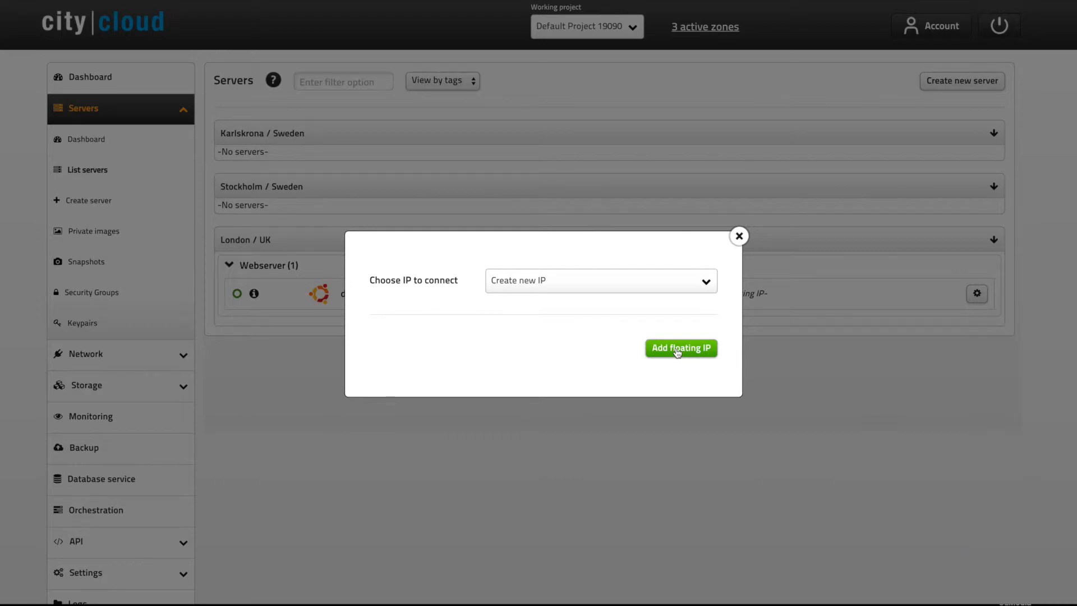
left_click(681, 347)
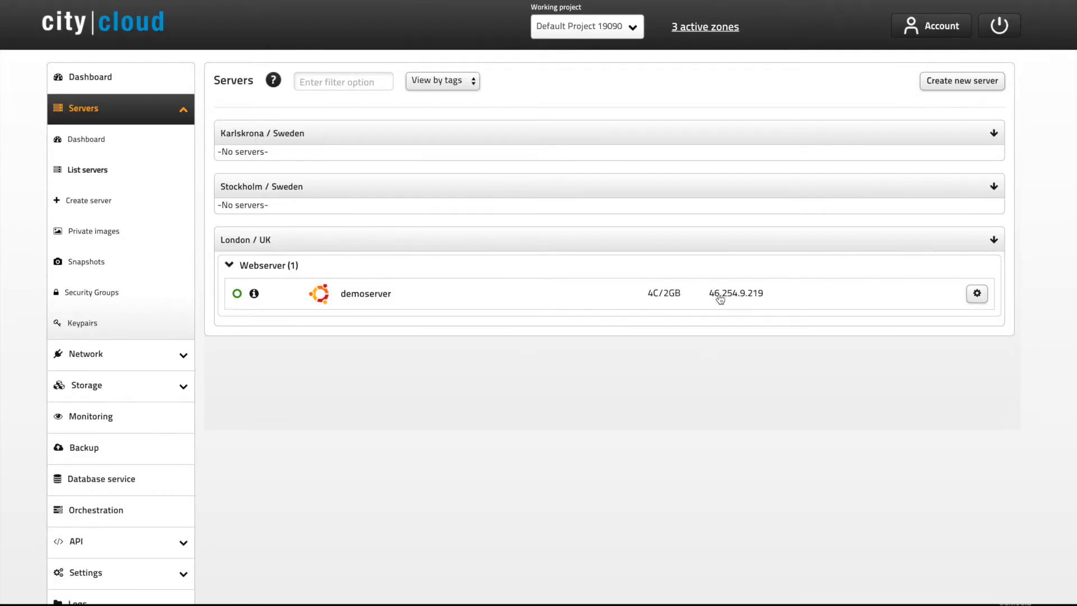
- Clone demoserver with the temporary snapshot deleted afterwards and a floating IP for the clone
left_click(977, 293)
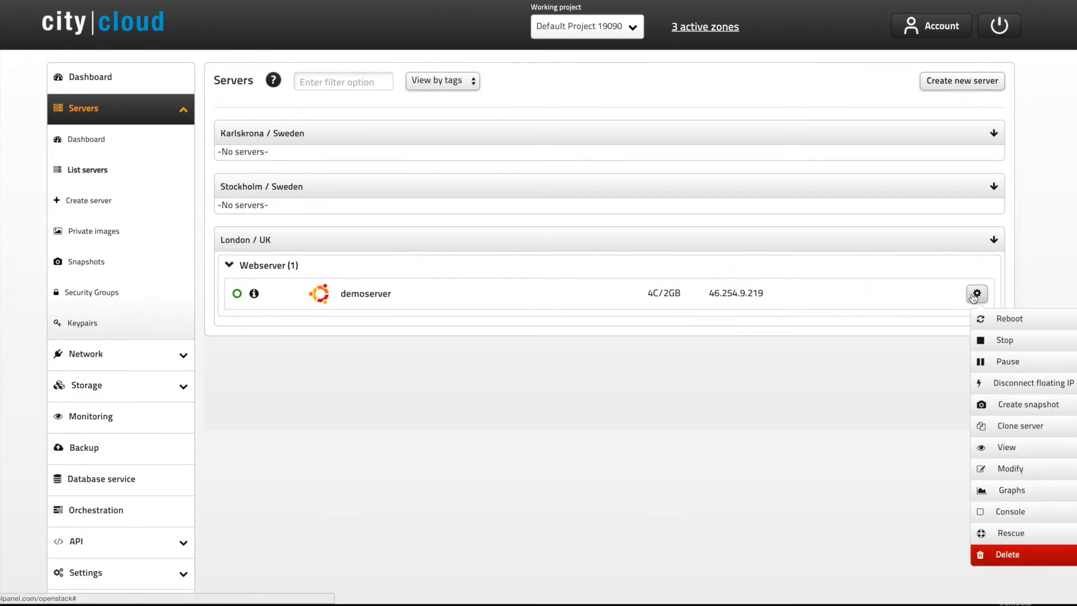
mouse_move(1011, 428)
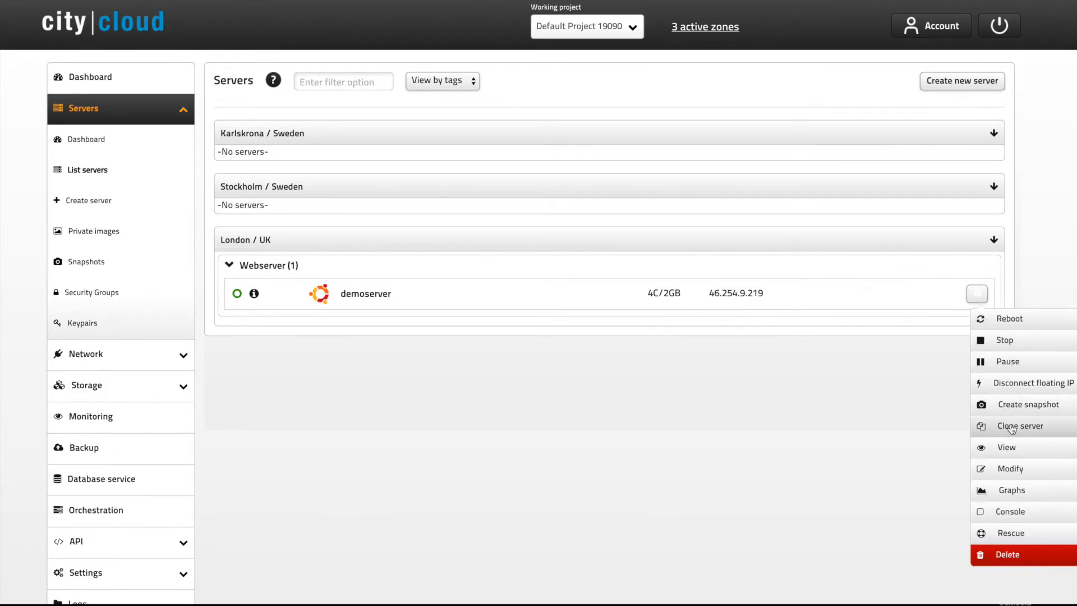
left_click(1019, 426)
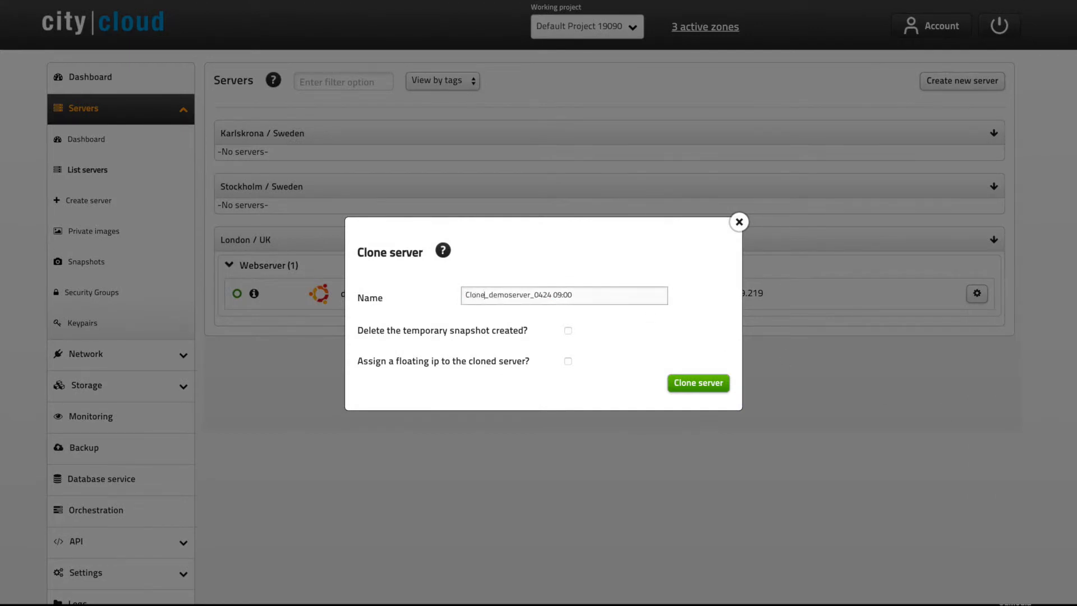
left_click(568, 330)
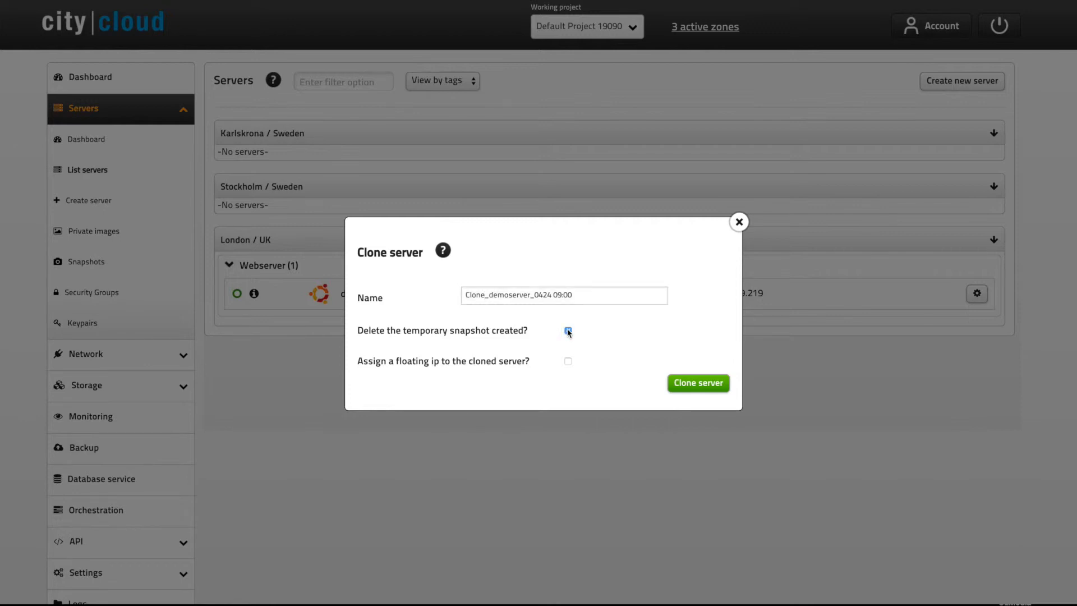
left_click(567, 361)
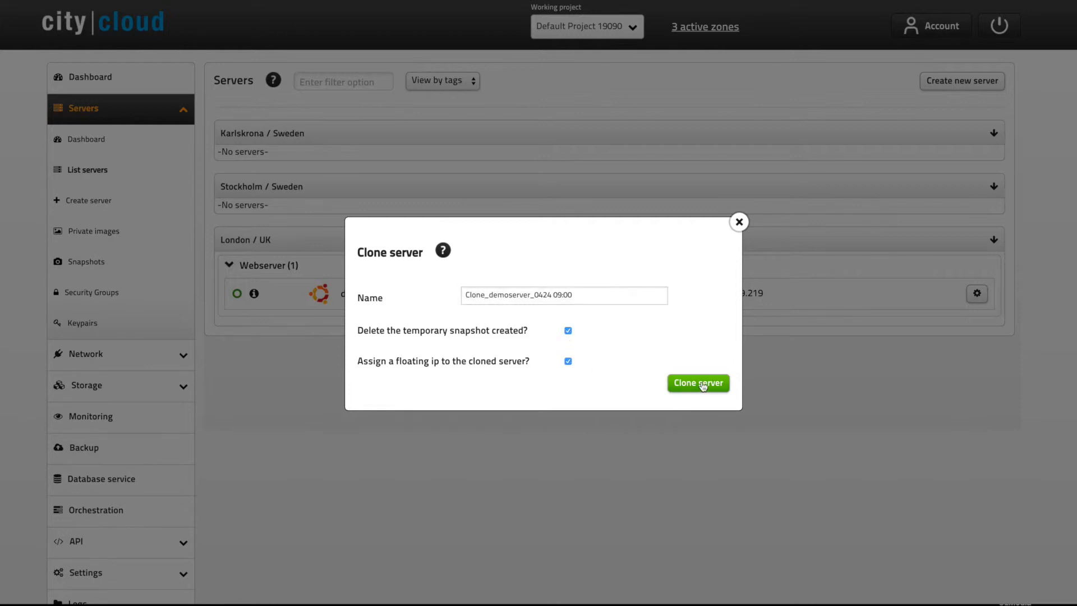
left_click(697, 382)
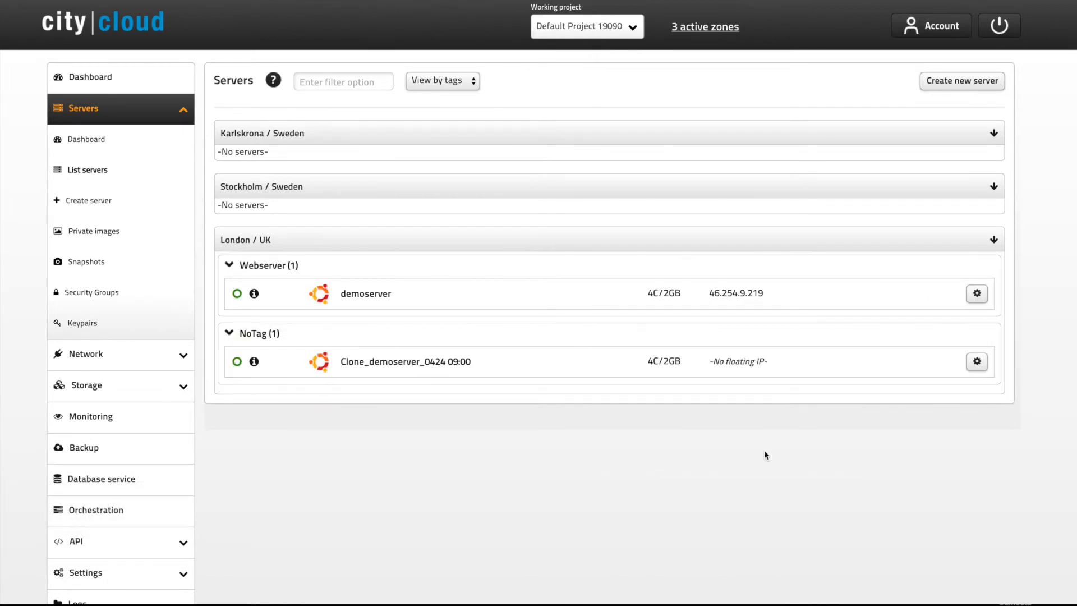
mouse_move(949, 312)
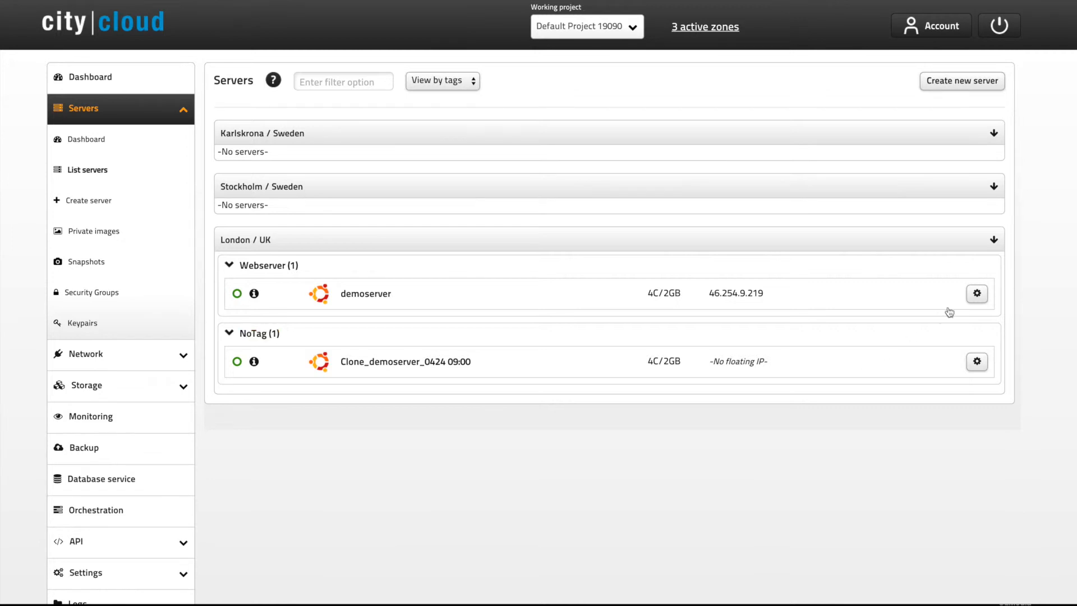
- Choose Rescue for demoserver, leaving its confirmation dialog unconfirmed
left_click(976, 294)
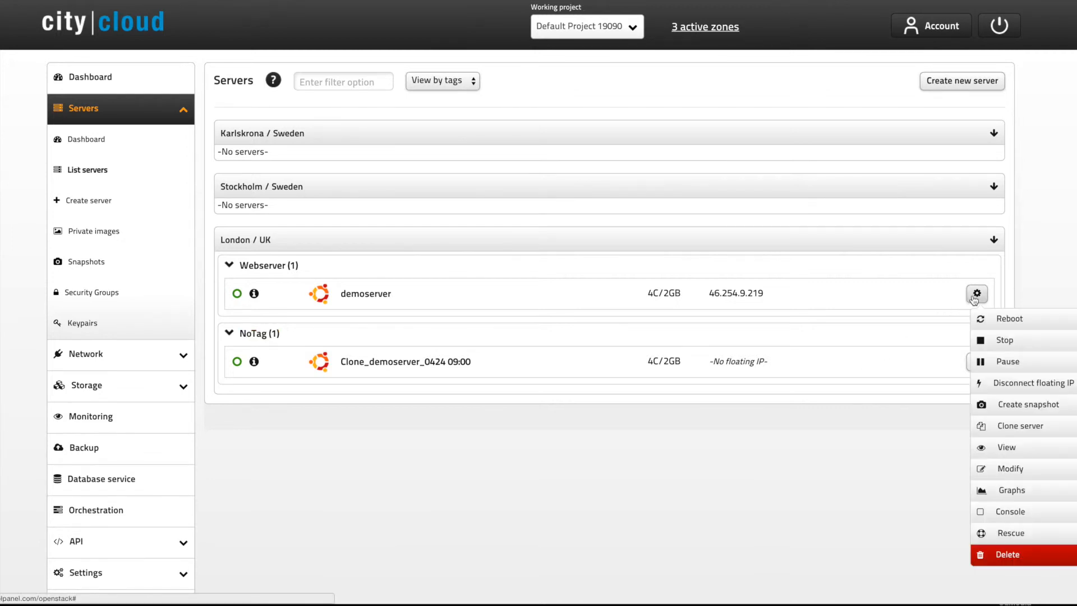
mouse_move(1000, 531)
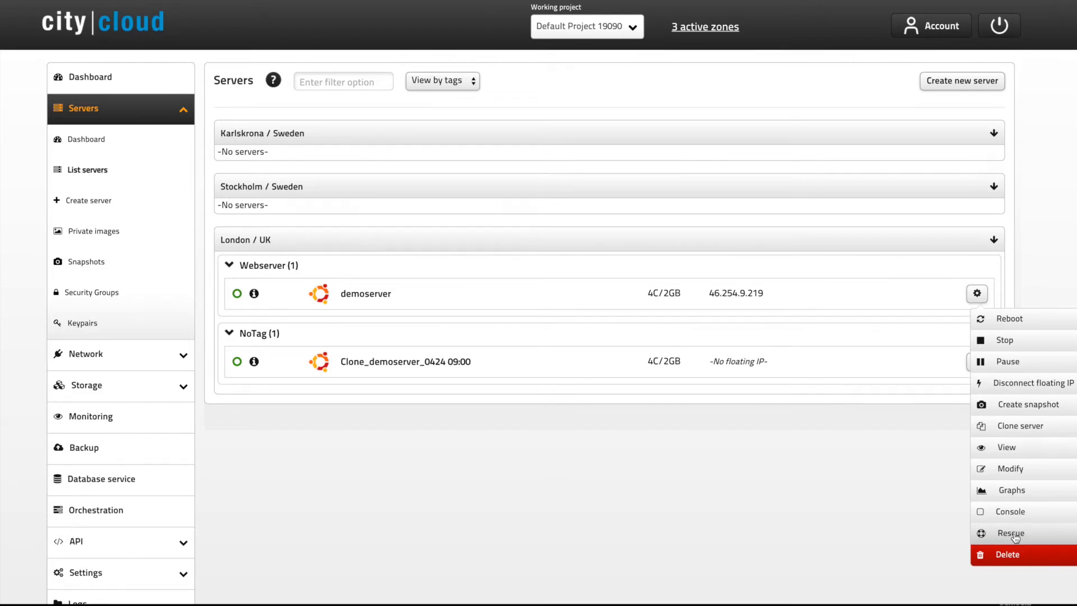
left_click(1009, 533)
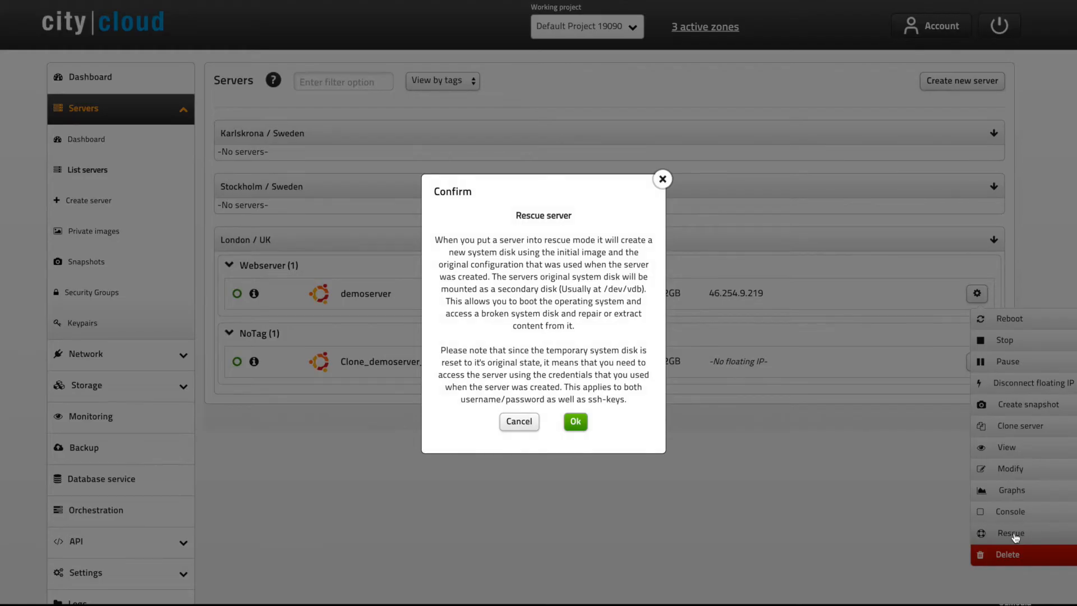